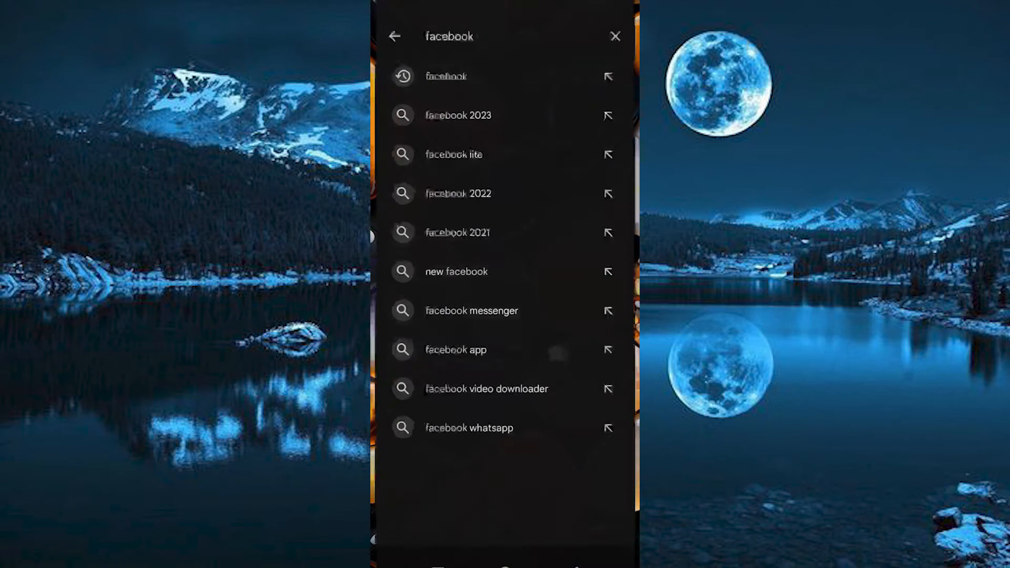
Search the Play Store for 'facebook'
left_click(451, 36)
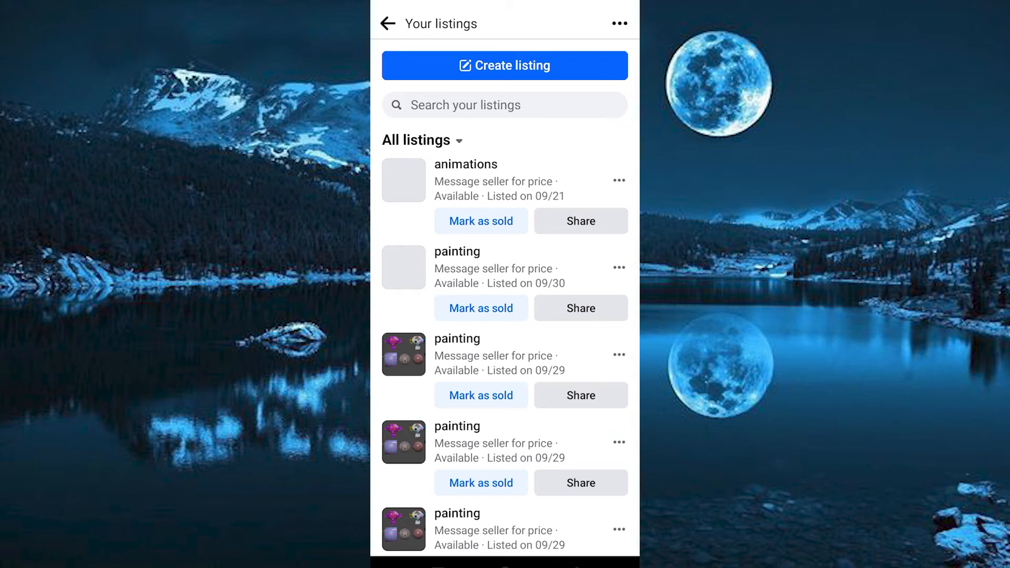
Copy the animations listing's link through its Share listing option
left_click(618, 181)
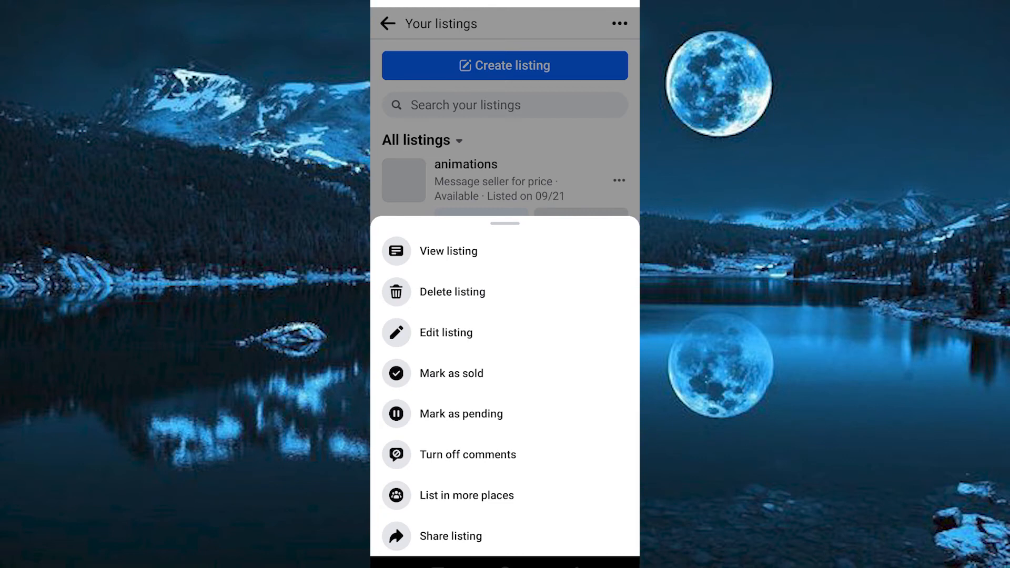
left_click(451, 536)
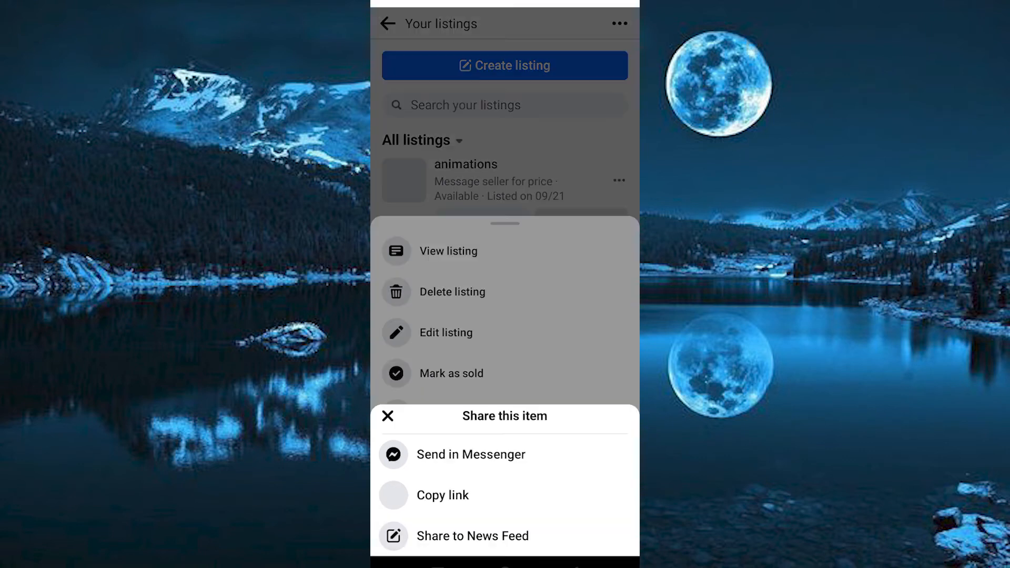
left_click(393, 496)
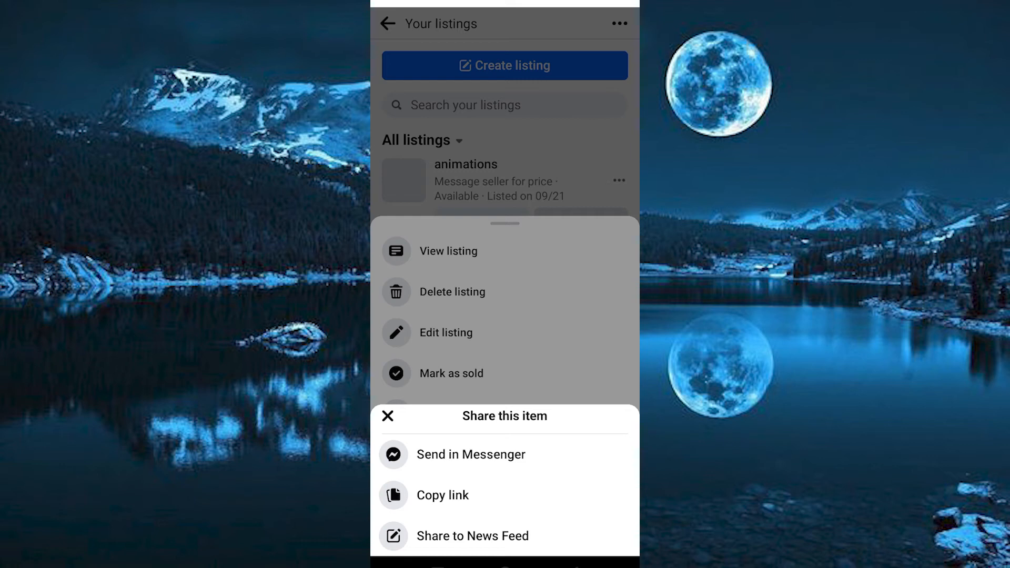
left_click(389, 416)
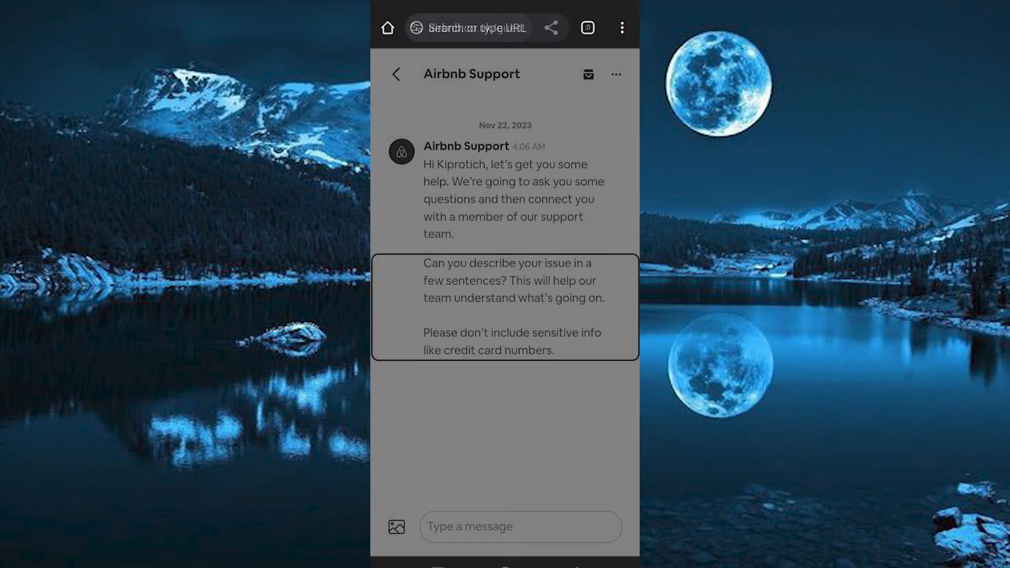
Focus Chrome's address bar to show the copied link suggestion
left_click(474, 28)
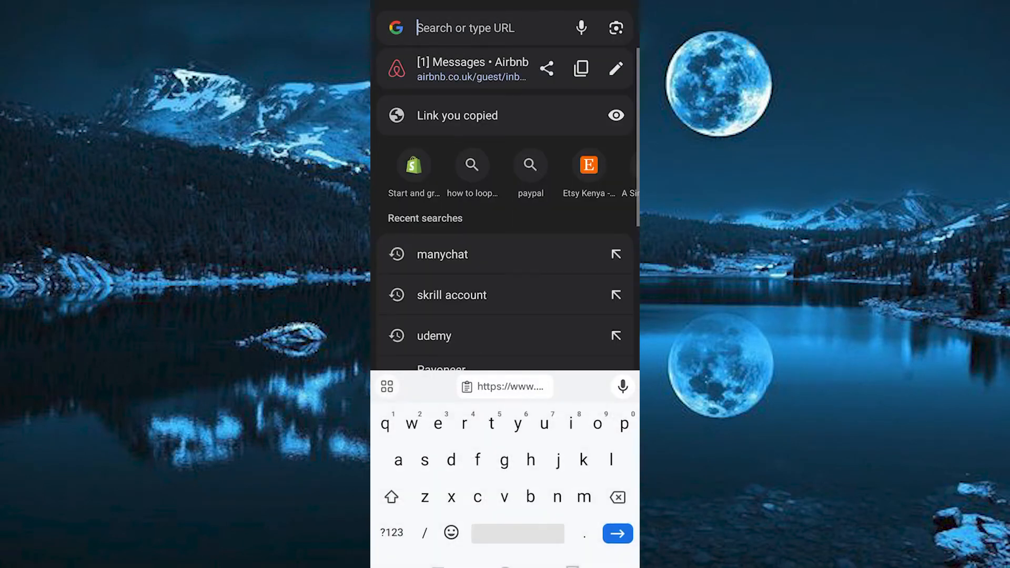